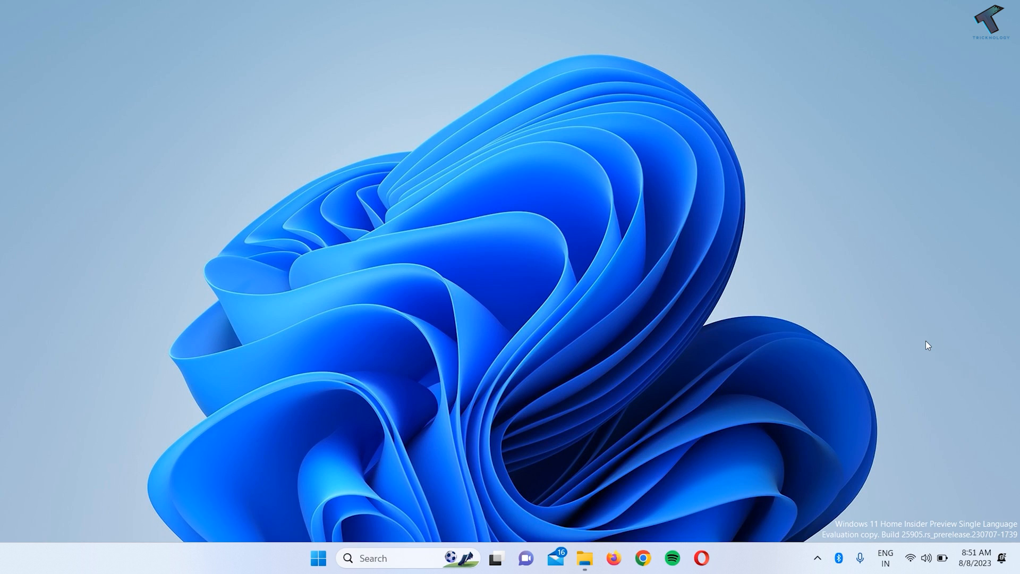
mouse_move(317, 527)
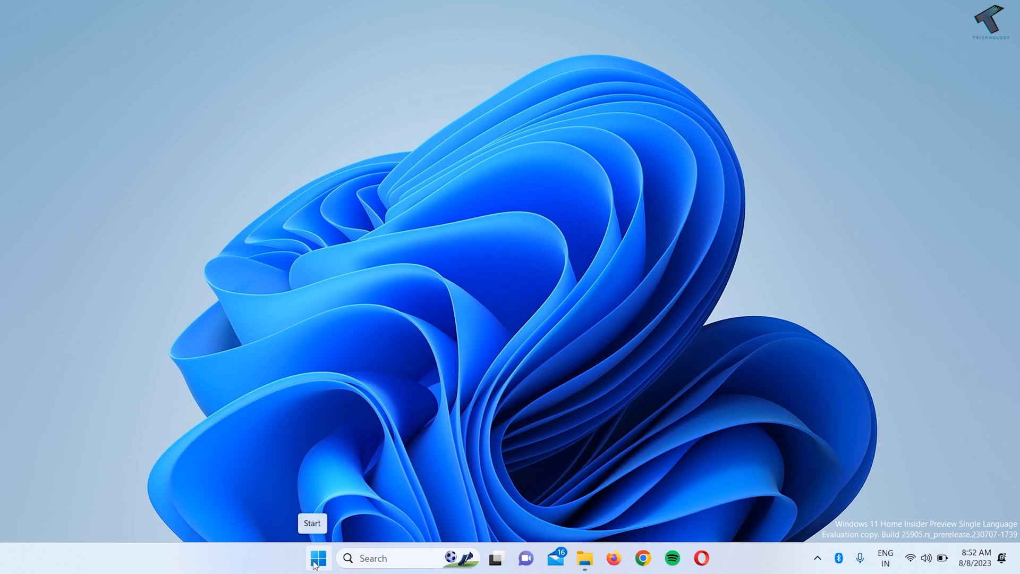
Step: Open Settings from the Start right-click menu and scroll the System page toward Troubleshoot
right_click(318, 558)
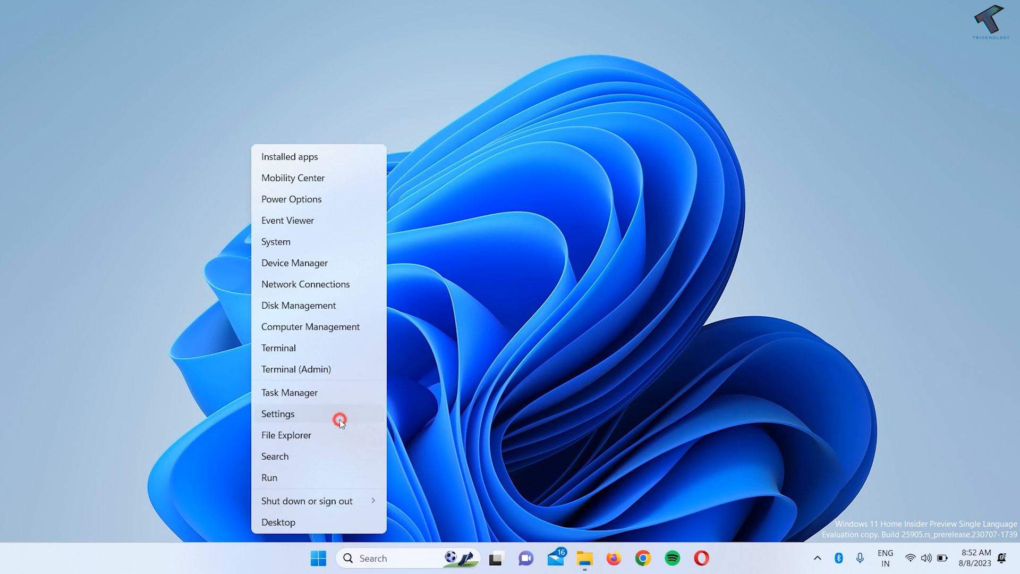
click(278, 414)
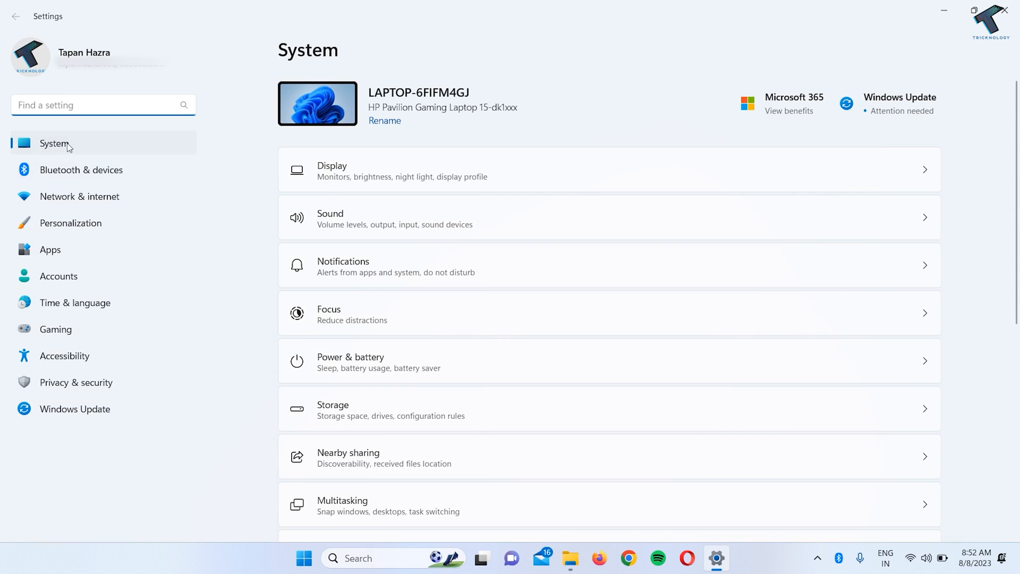
scroll(down, 3)
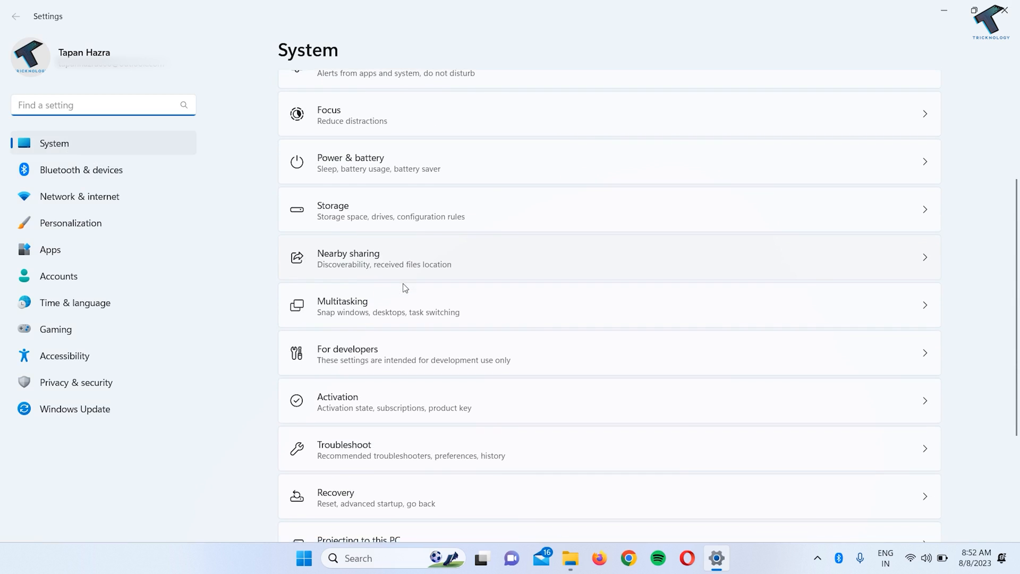
scroll(down, 3)
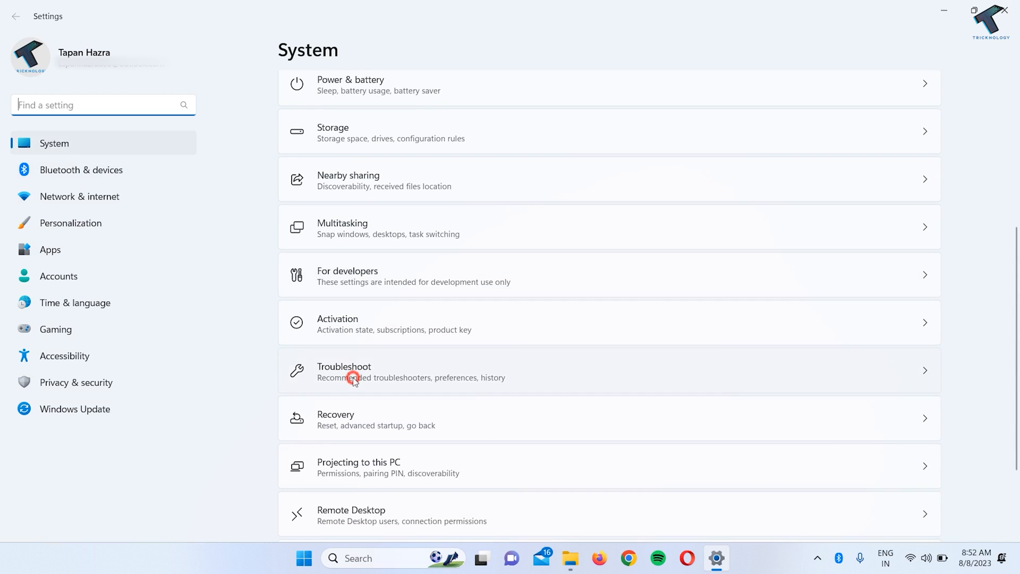
Step: Open Troubleshoot > Other troubleshooters and scroll the list looking for a keyboard troubleshooter
click(353, 371)
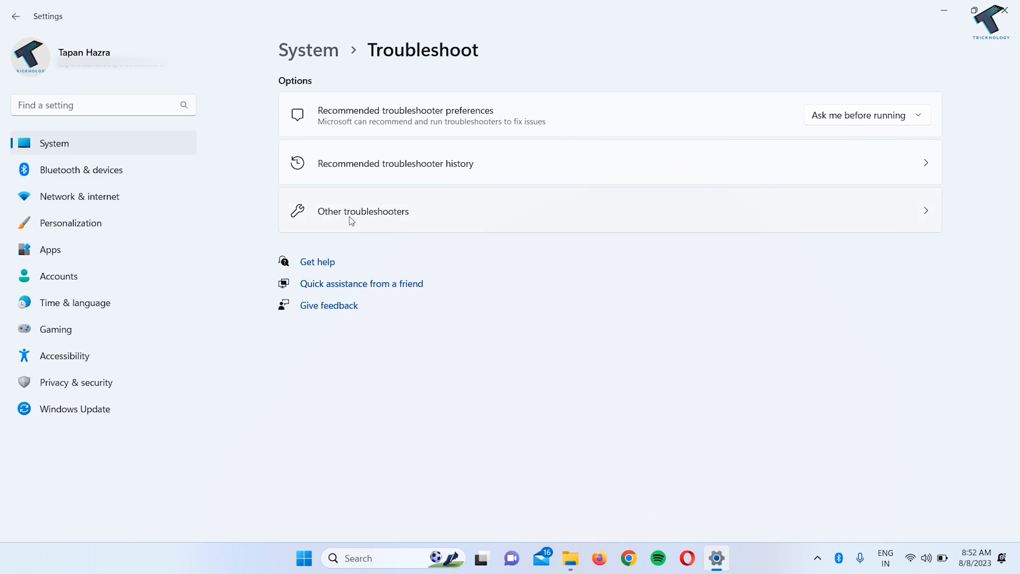
click(363, 211)
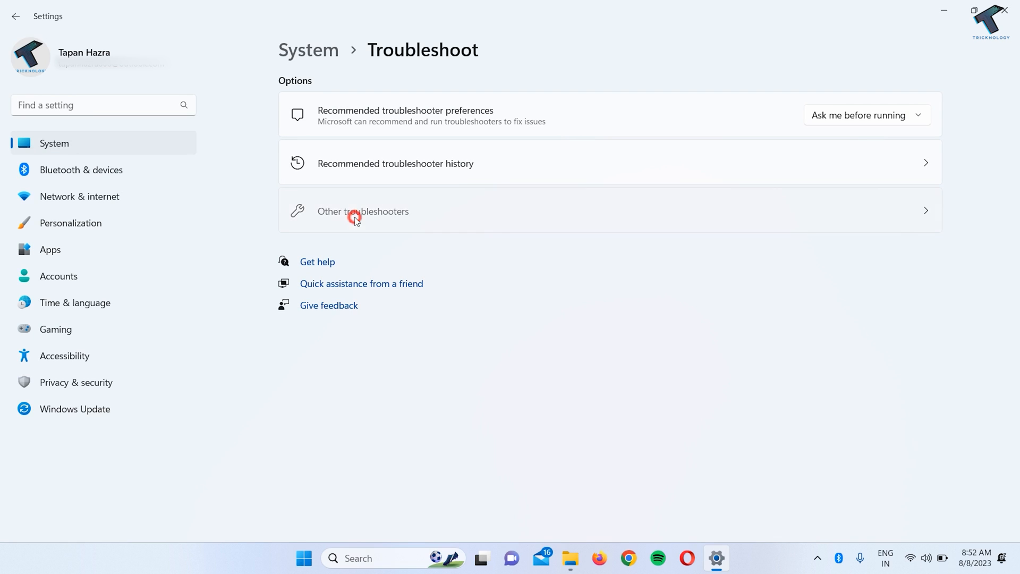
click(362, 211)
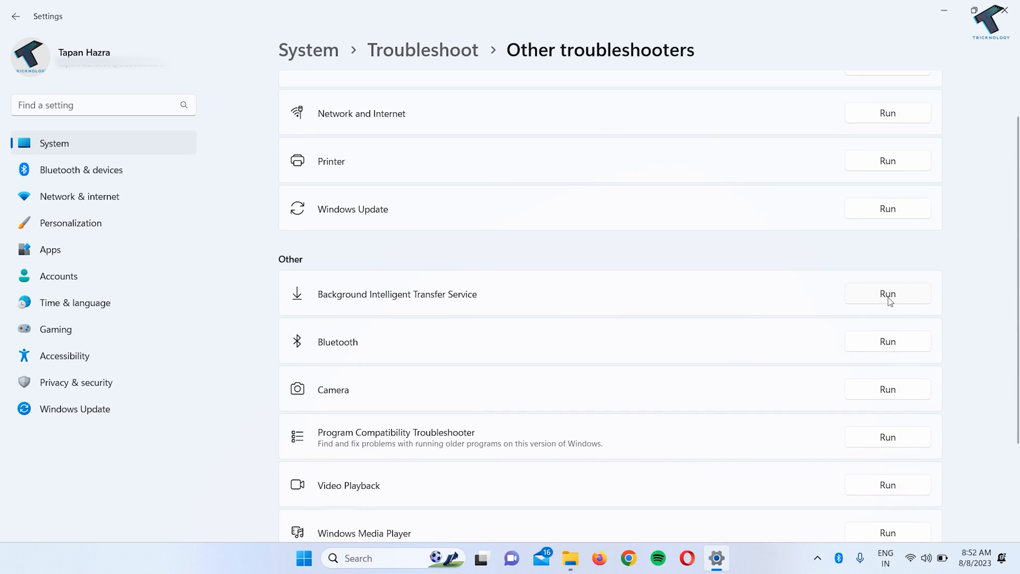
mouse_move(647, 346)
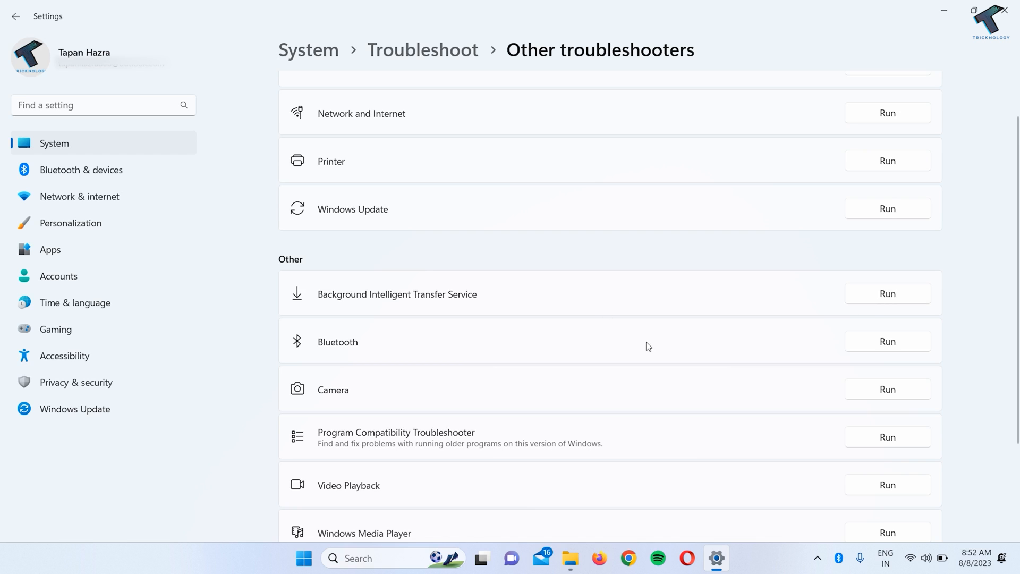
scroll(down, 3)
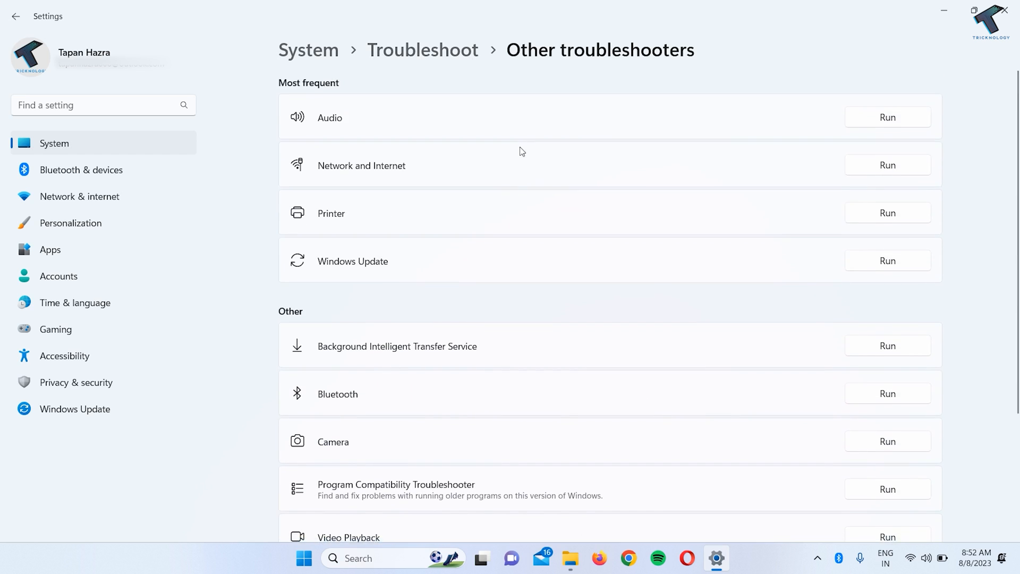
scroll(down, 3)
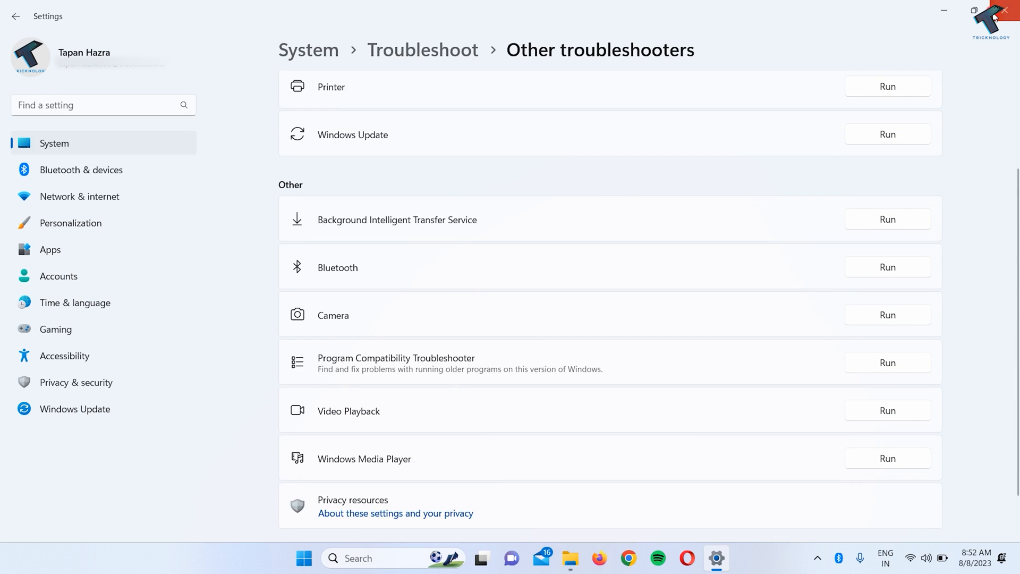
Step: Close the Settings window
click(1009, 12)
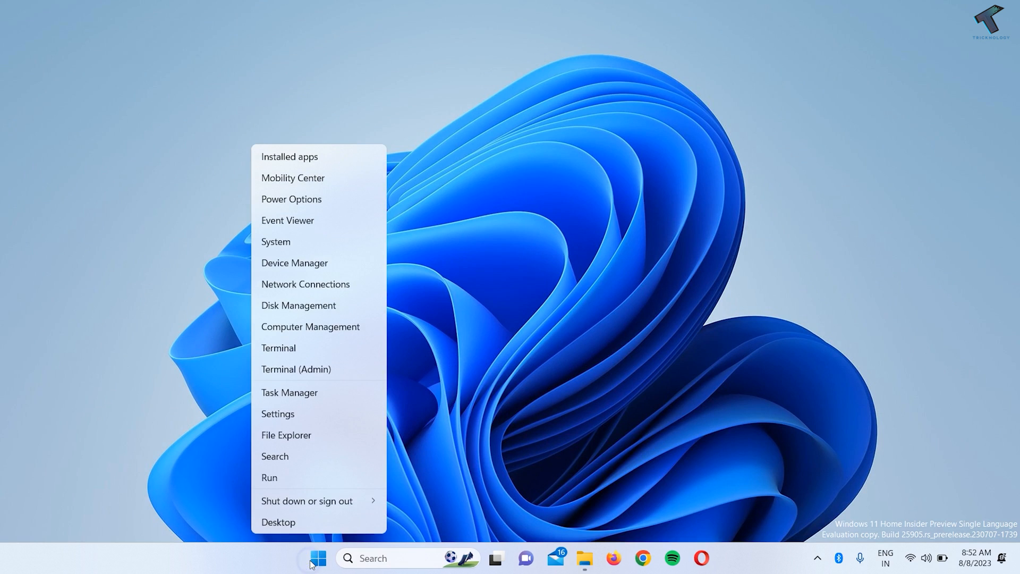
mouse_move(294, 263)
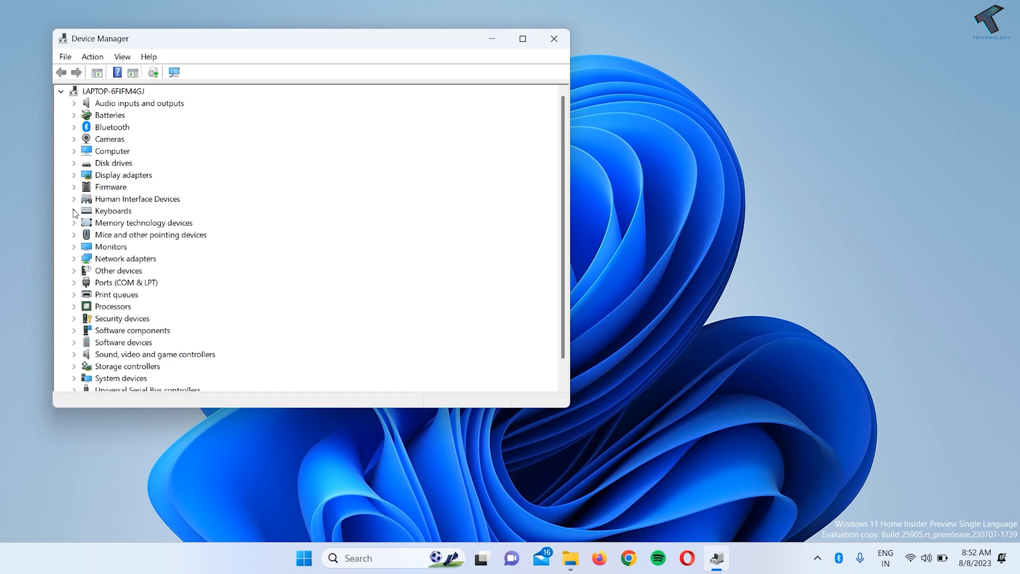
Step: Expand Keyboards and show the context menu for Standard PS/2 Keyboard
click(75, 211)
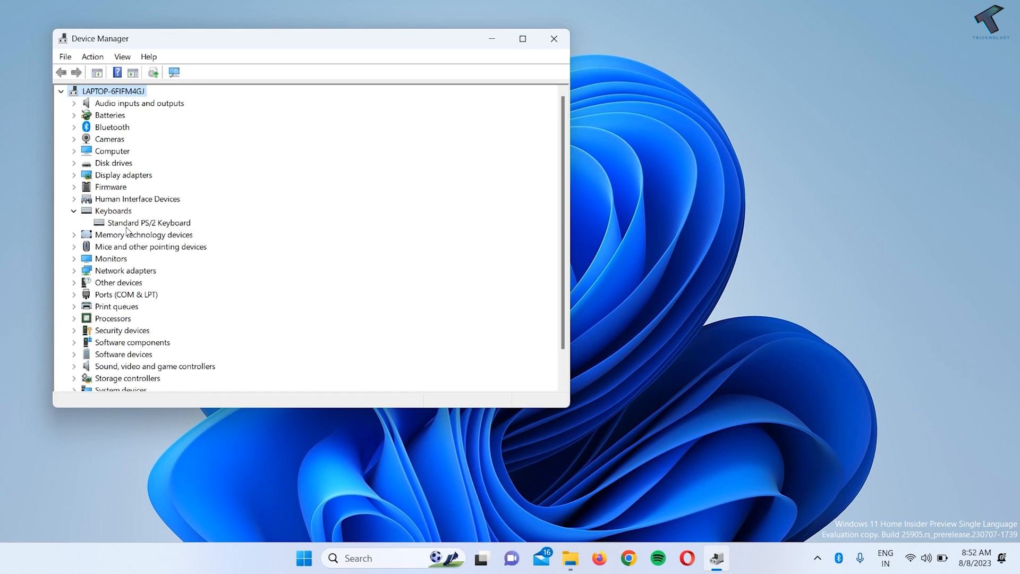
right_click(148, 223)
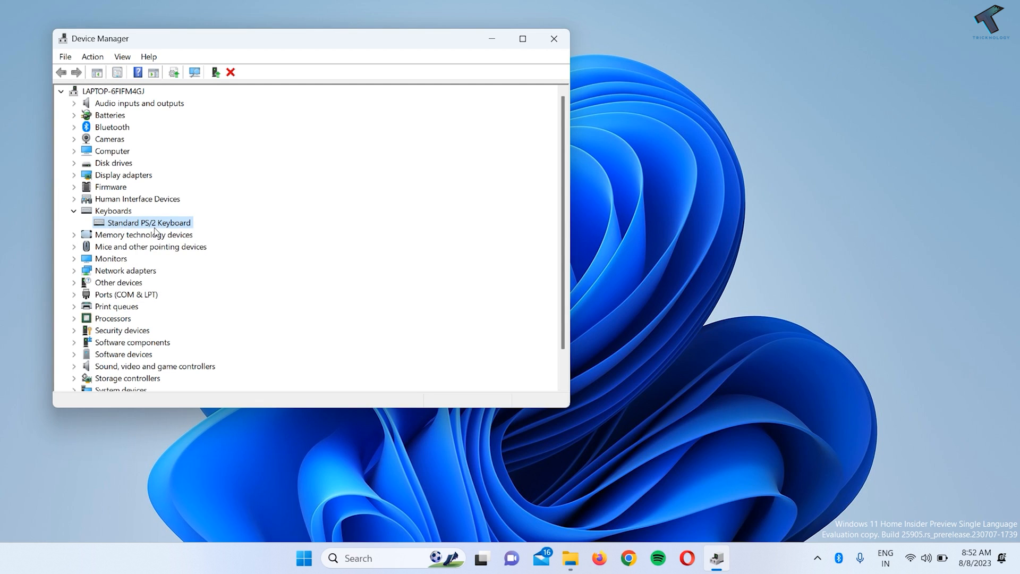
right_click(148, 223)
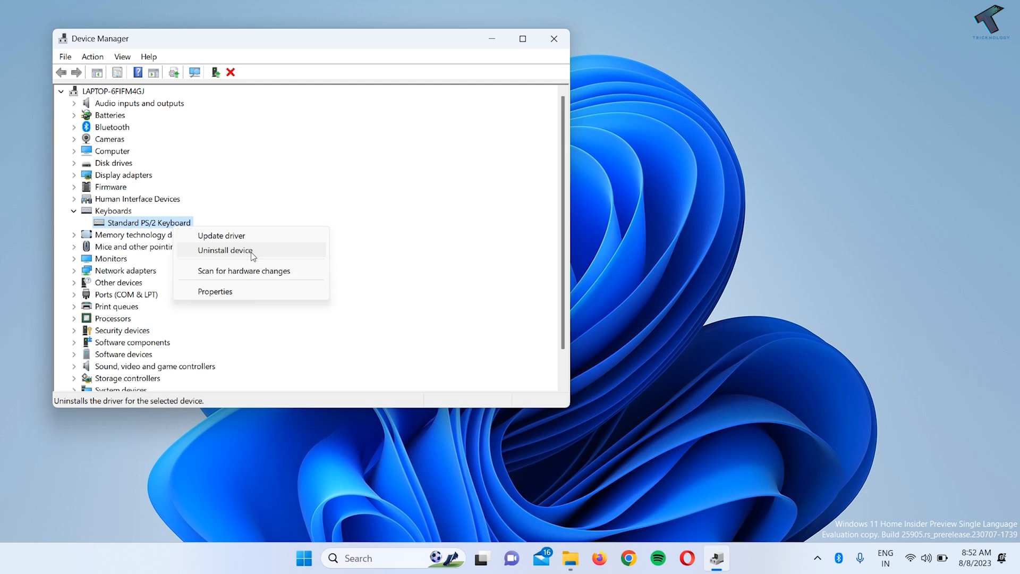
Step: Uninstall the Standard PS/2 Keyboard device and confirm the removal
click(226, 250)
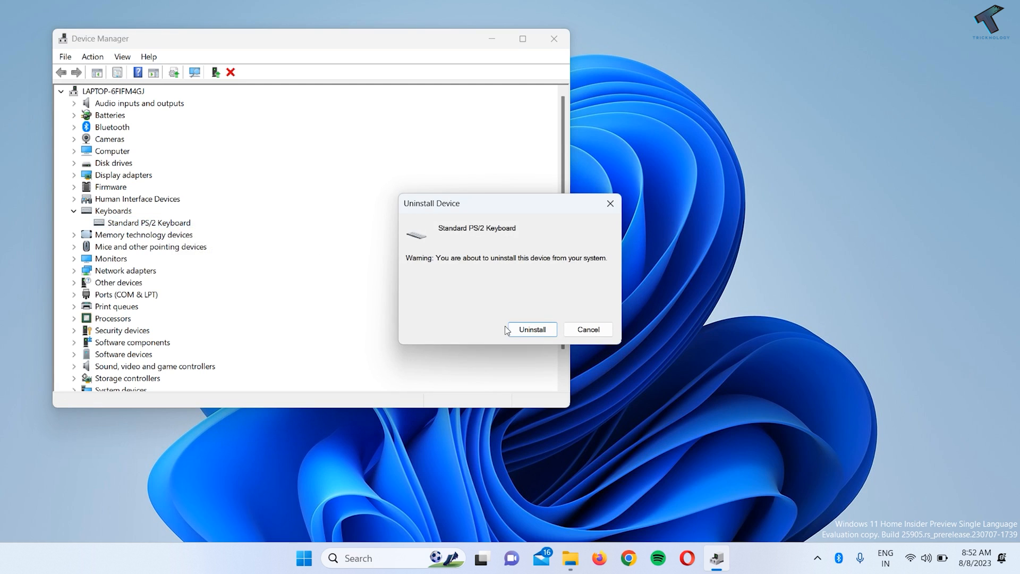
click(534, 329)
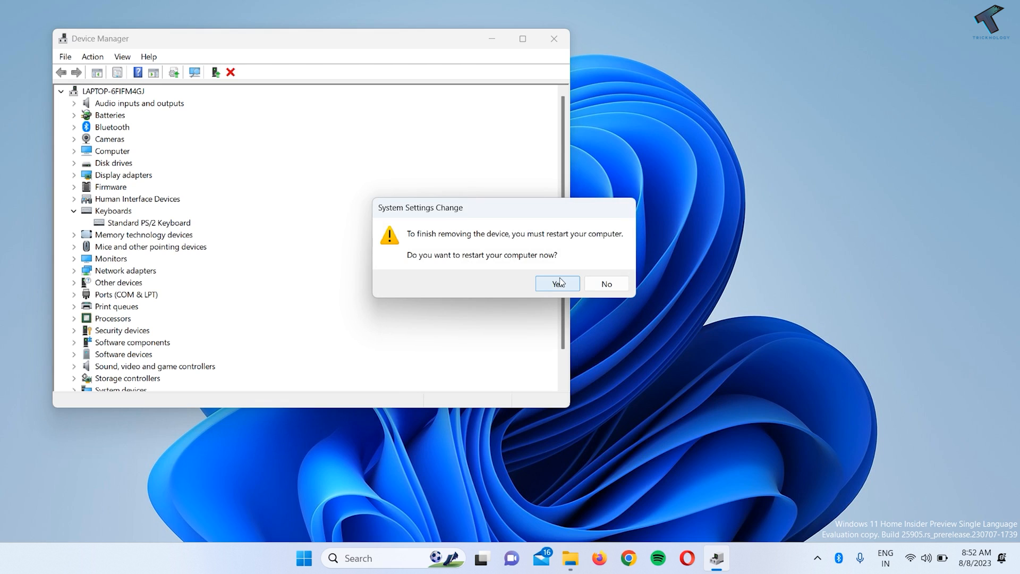
mouse_move(575, 260)
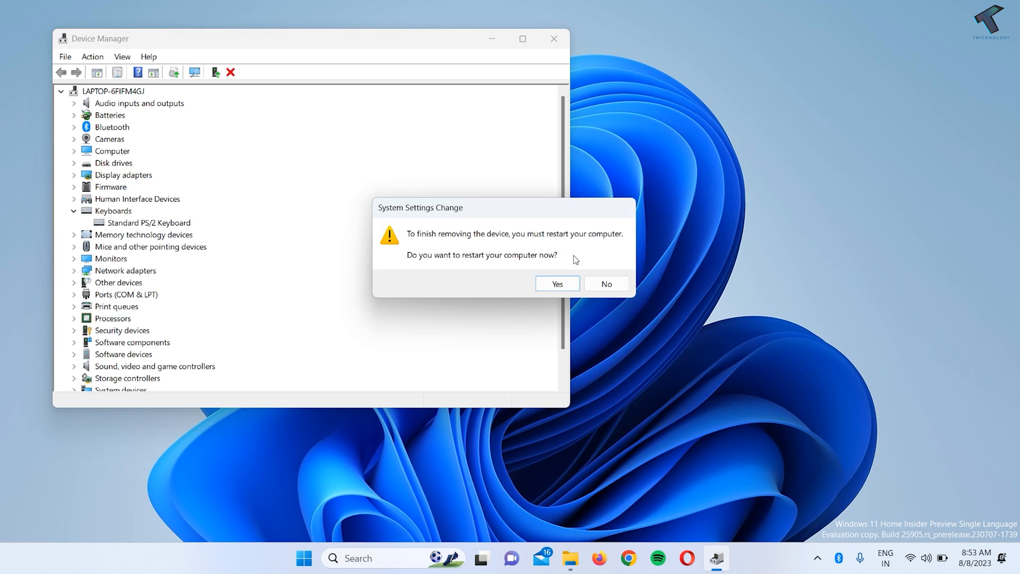